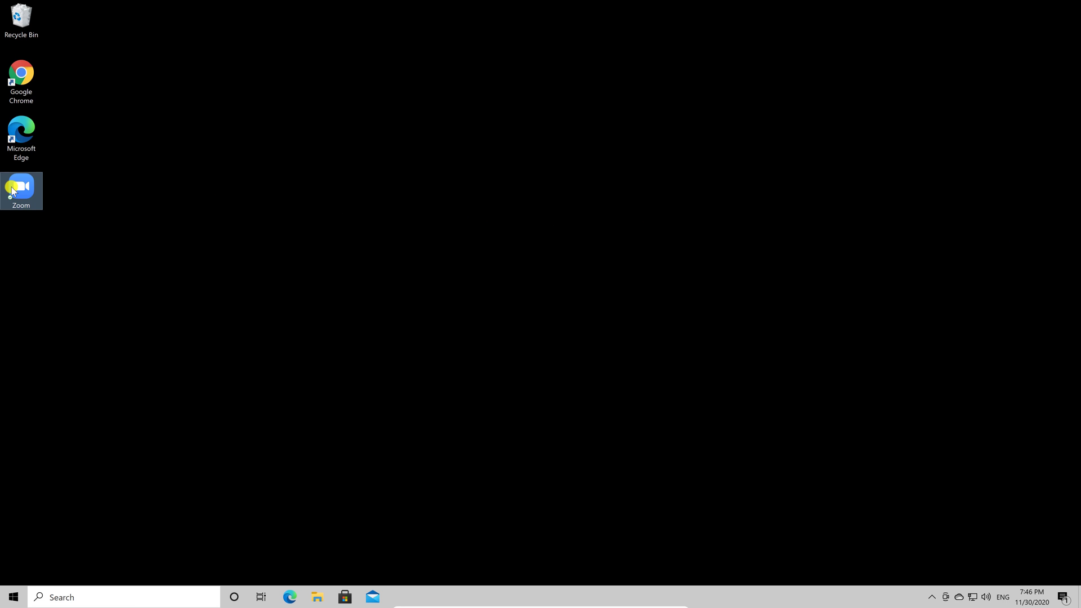
Step: Launch Zoom from the desktop shortcut to reach the signed-in Home screen
double_click(20, 185)
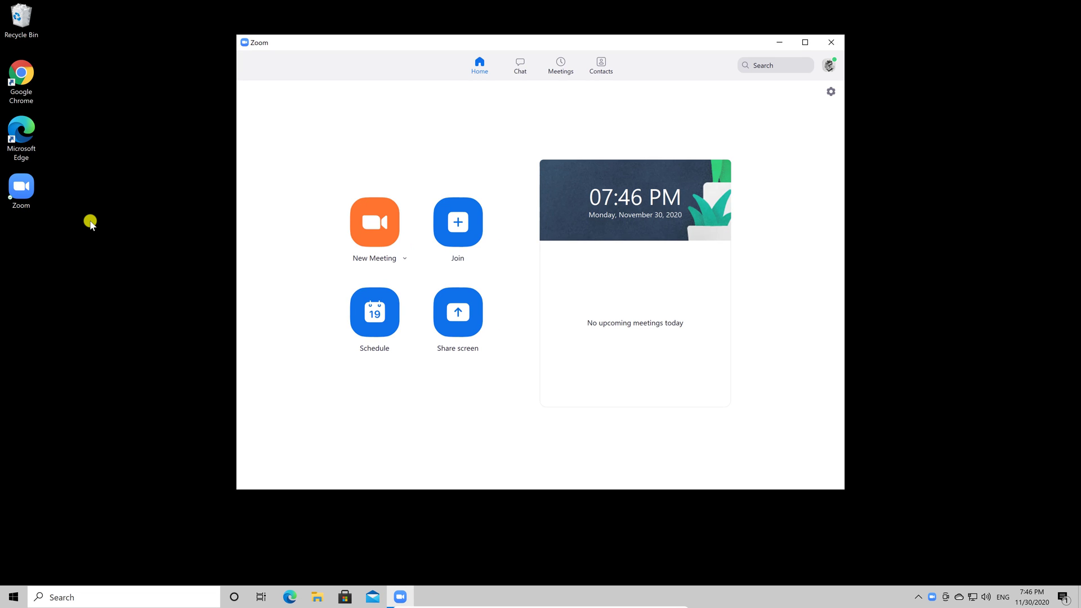
Step: Start a New Meeting from the Home tab, bringing up the Join Audio prompt
click(804, 43)
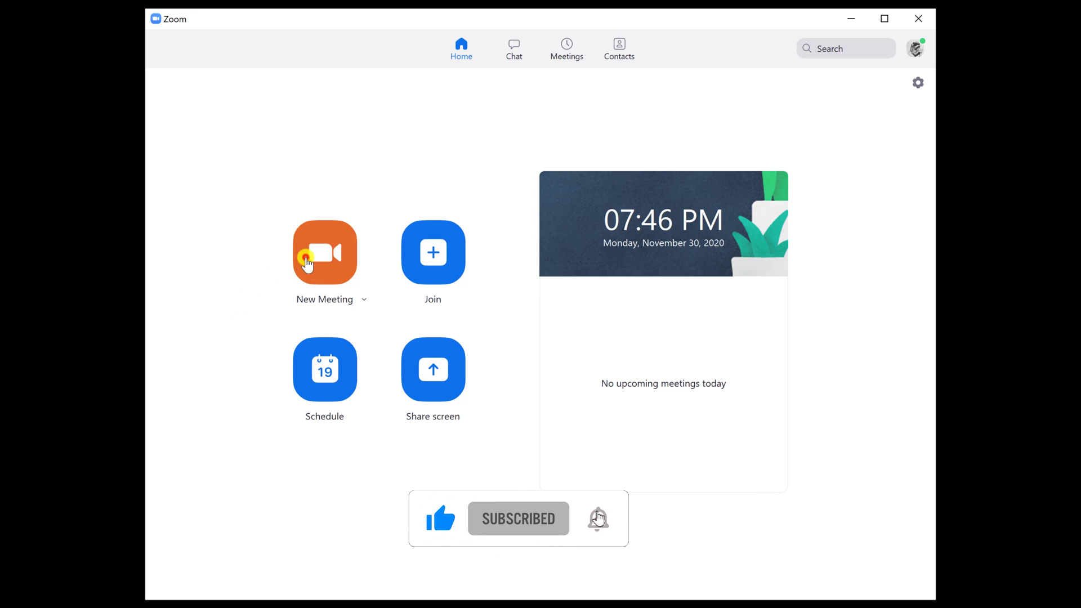
click(325, 252)
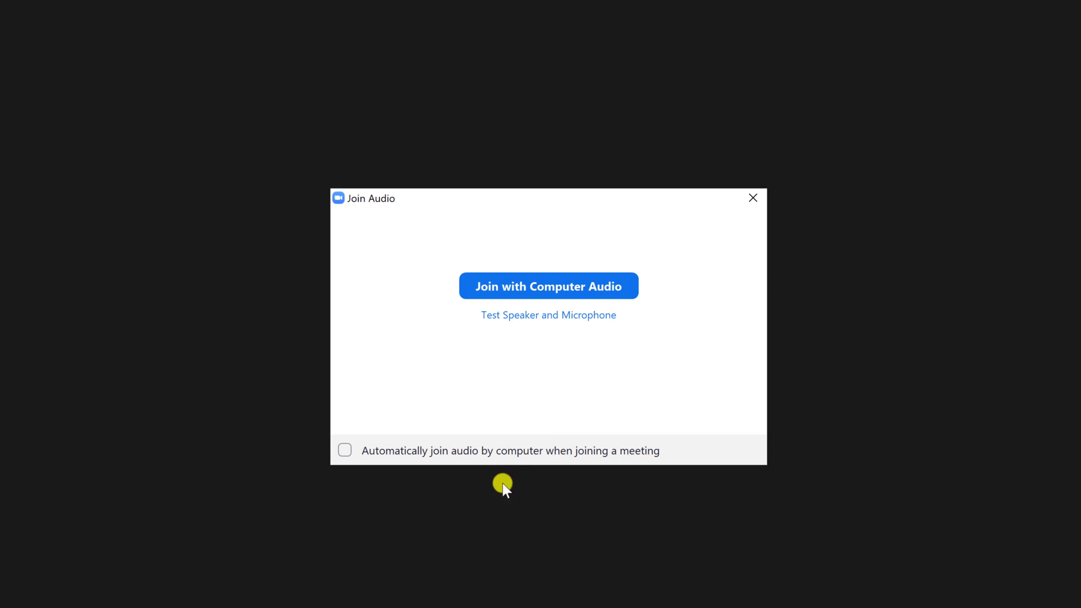
Step: Join the meeting with computer audio so the one-participant meeting is showing
click(548, 286)
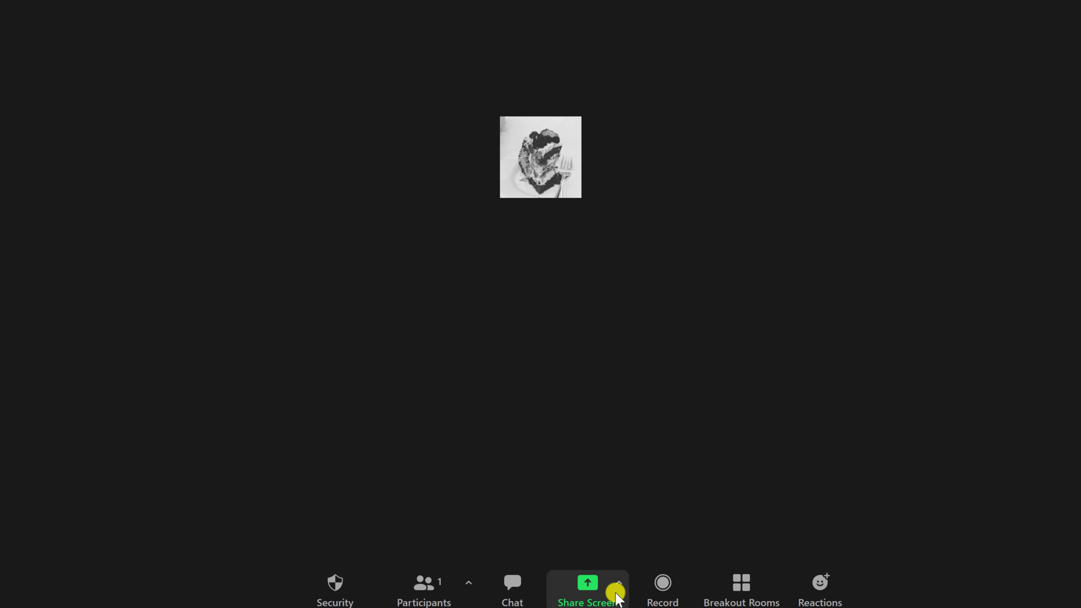
click(620, 583)
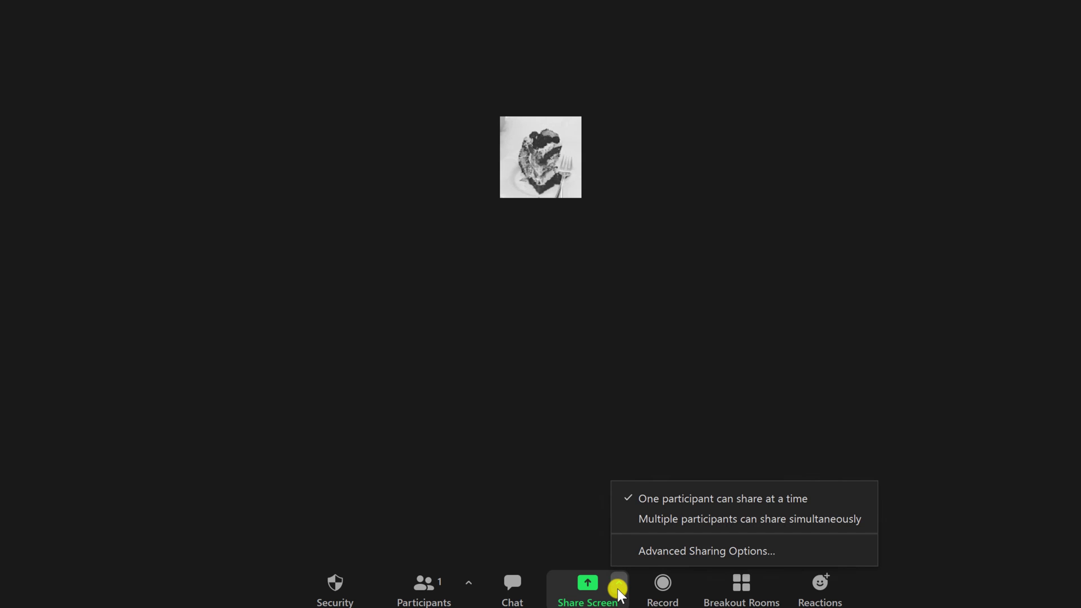
mouse_move(690, 507)
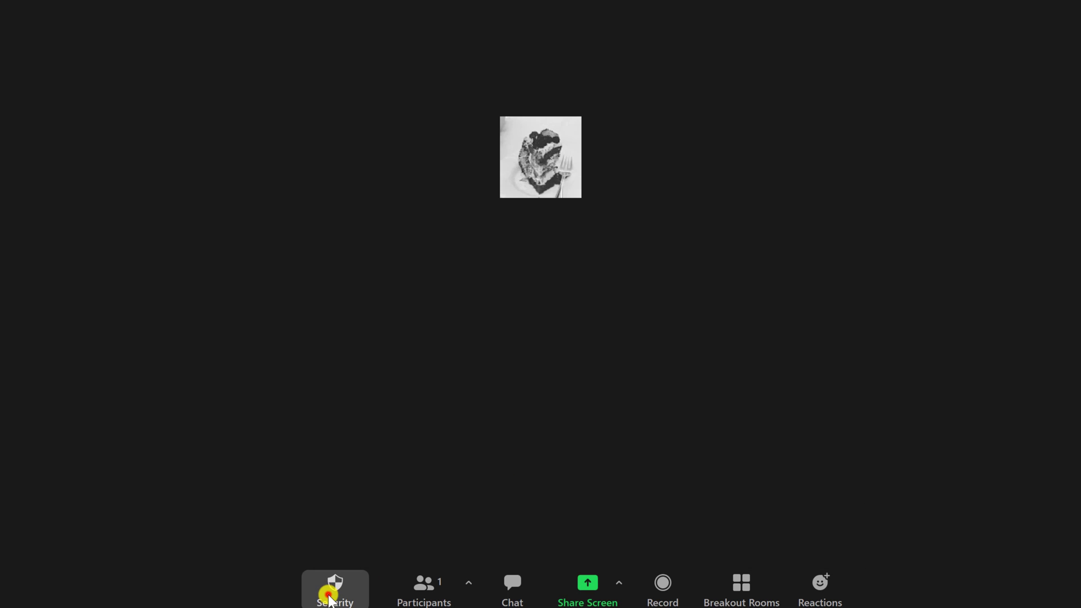
Step: In the Security menu, check Share Screen under 'Allow participants to'
click(335, 592)
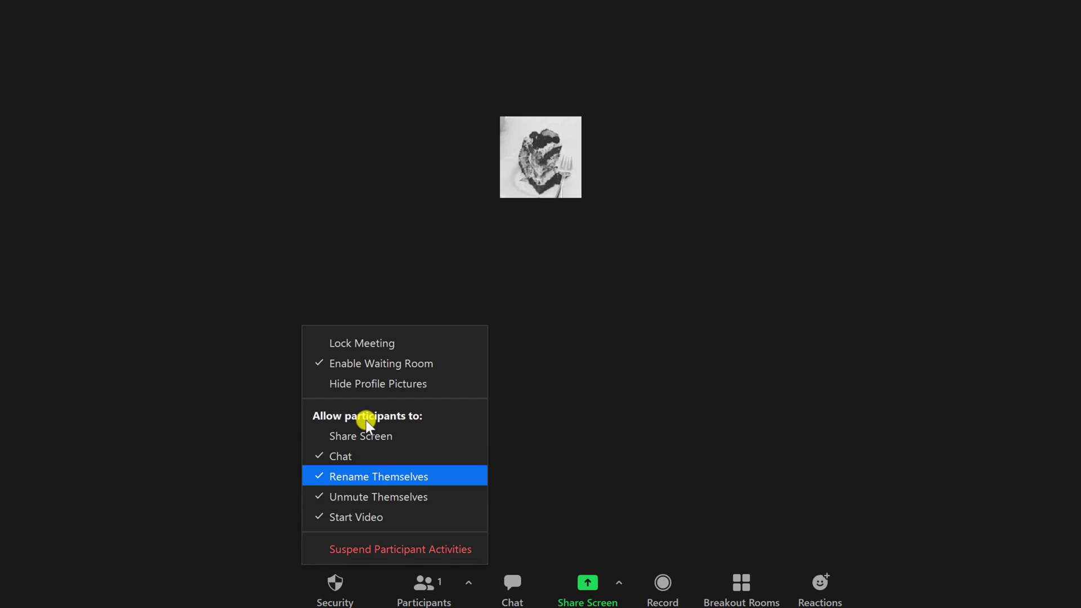
mouse_move(350, 441)
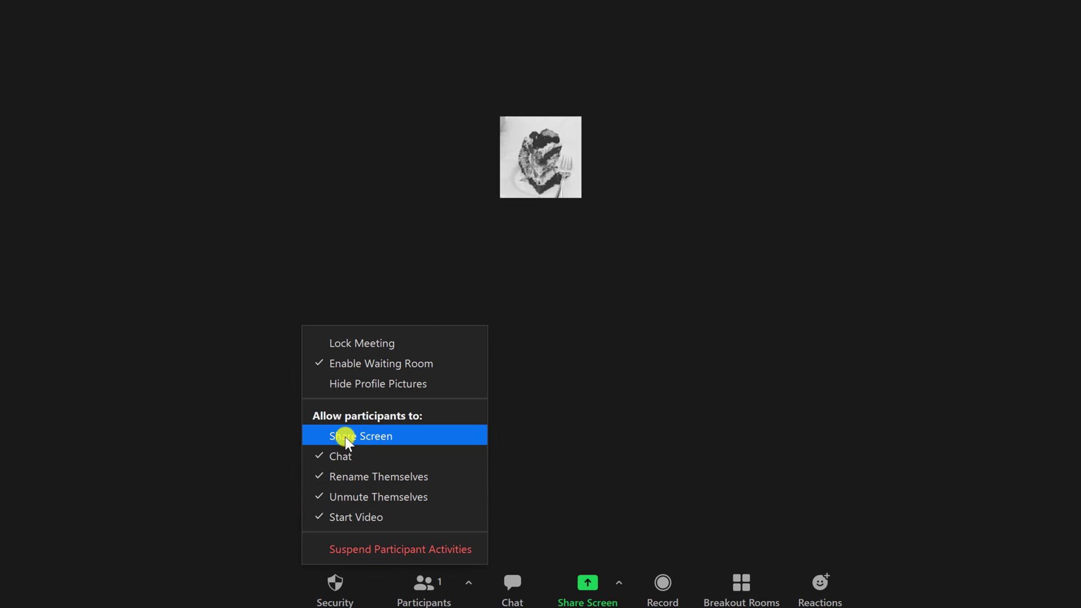
click(360, 436)
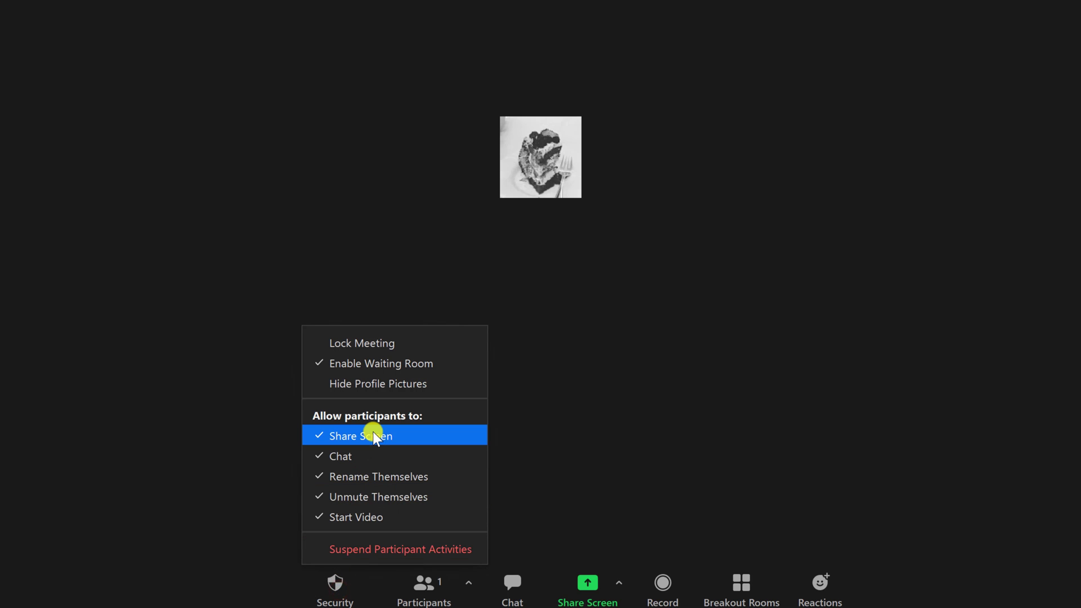
mouse_move(403, 439)
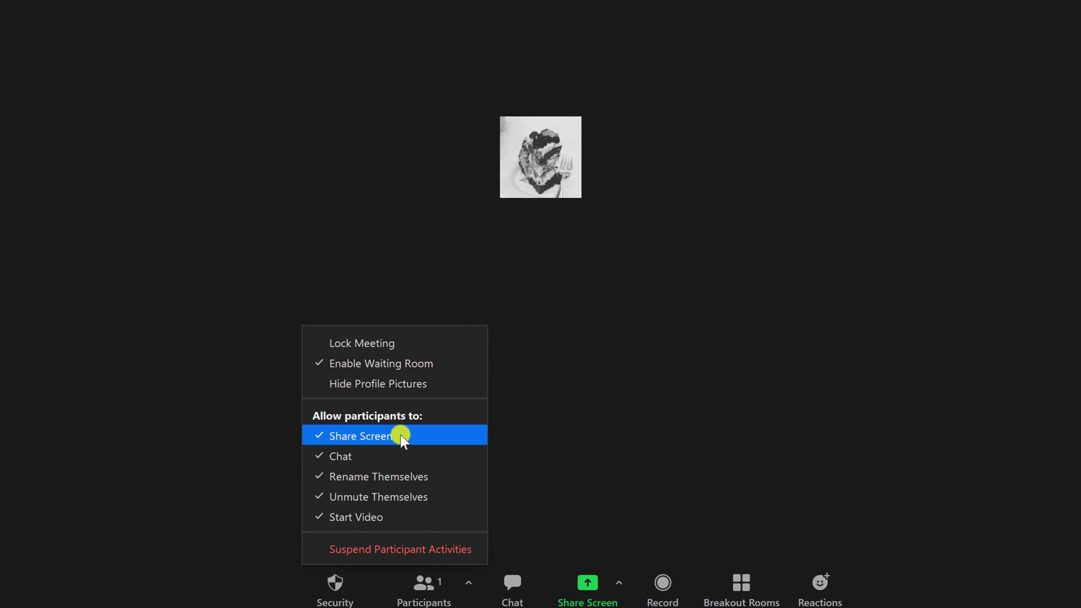